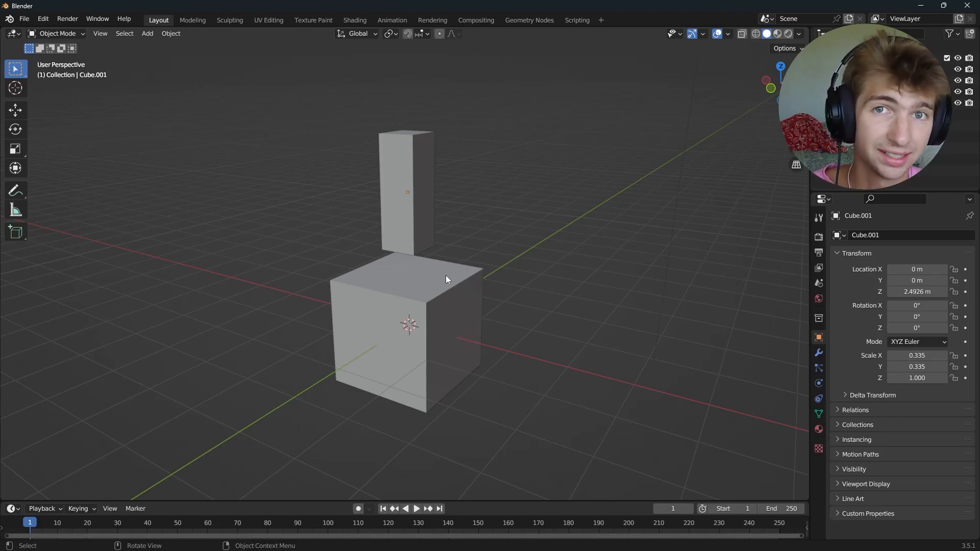
Apply the tall box's scale so it reads 1 on every axis, then begin moving it vertically.
{"action": "left_click", "coordinate": [406, 325]}
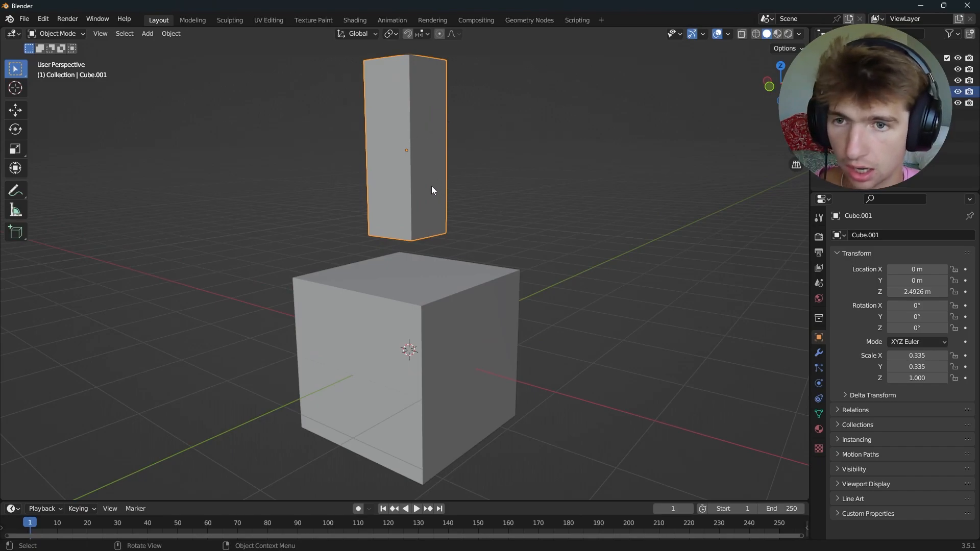
{"action": "key", "text": "n"}
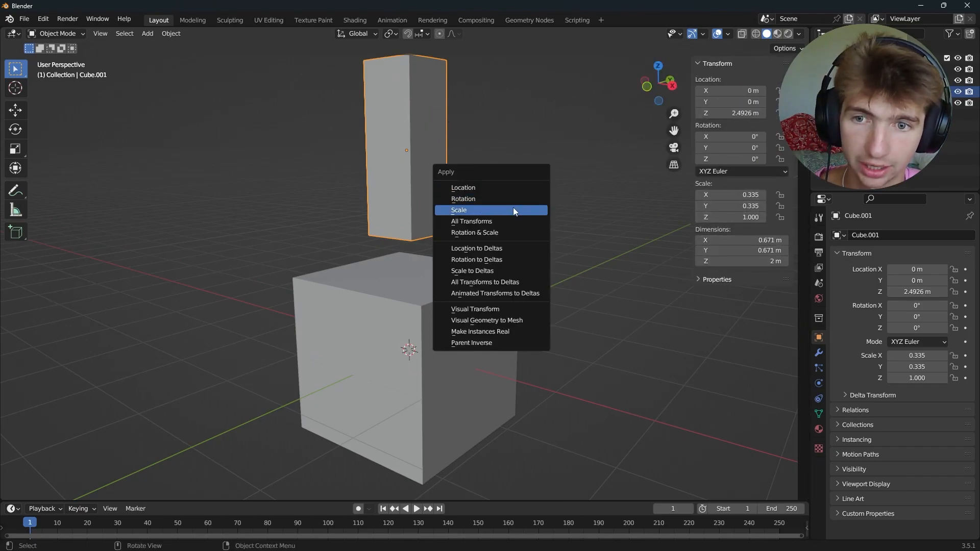
{"action": "left_click", "coordinate": [459, 209]}
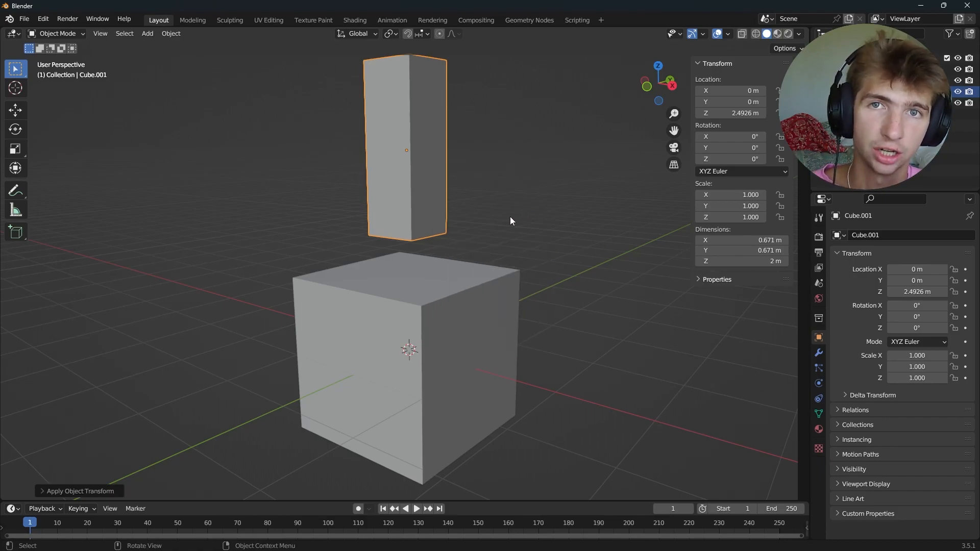
{"action": "key", "text": "g"}
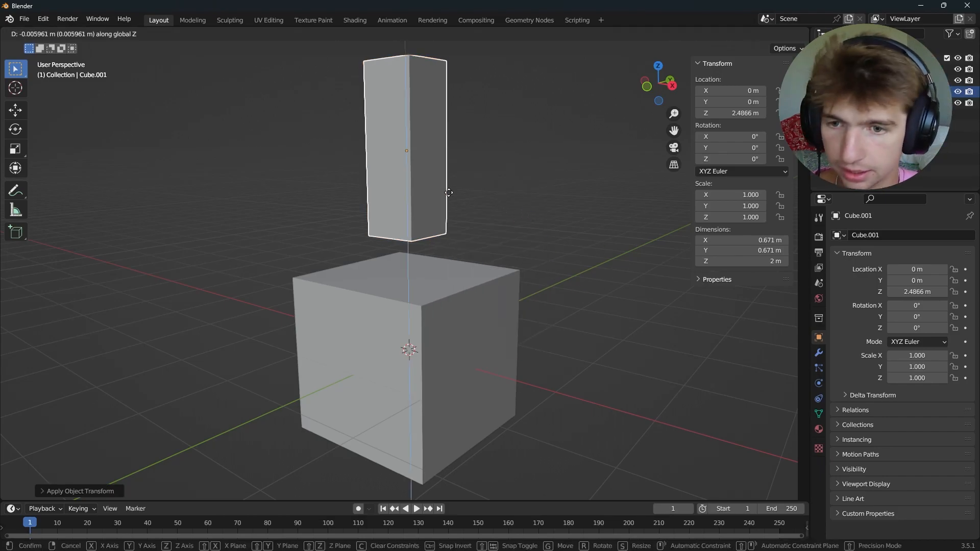
Lower the tall box onto the cube and join both into one 2 × 2 × 3.45 m object, checking its vertices.
{"action": "left_click", "coordinate": [438, 278]}
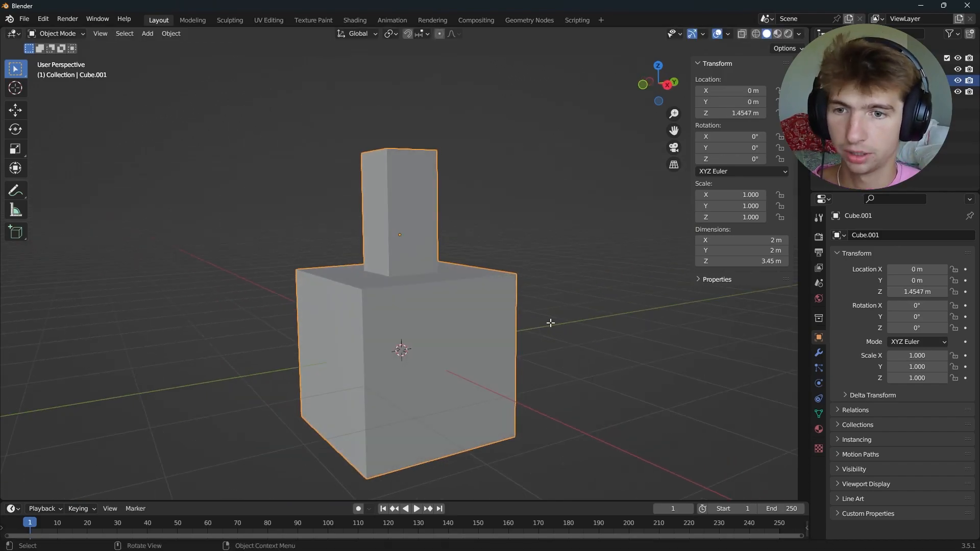
{"action": "key", "text": "Tab"}
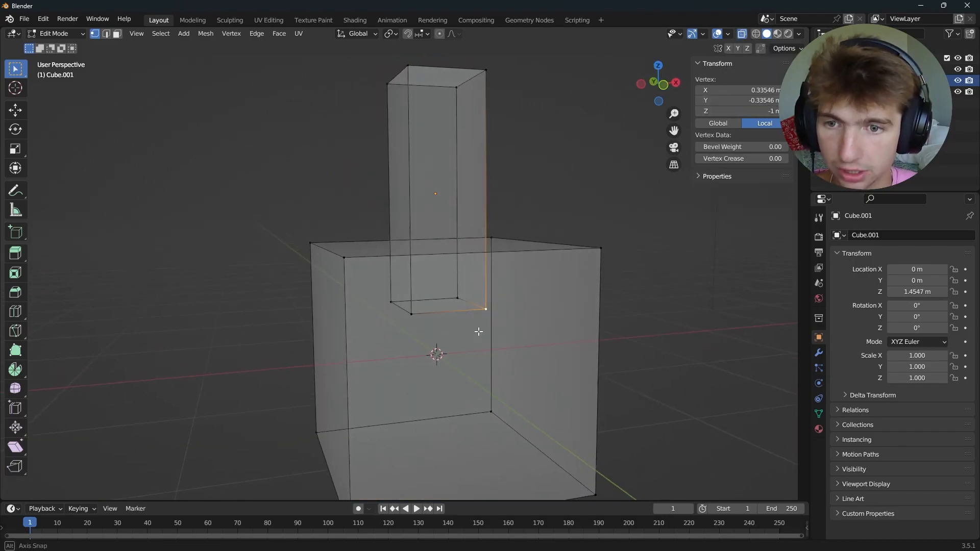
{"action": "key", "text": "Tab"}
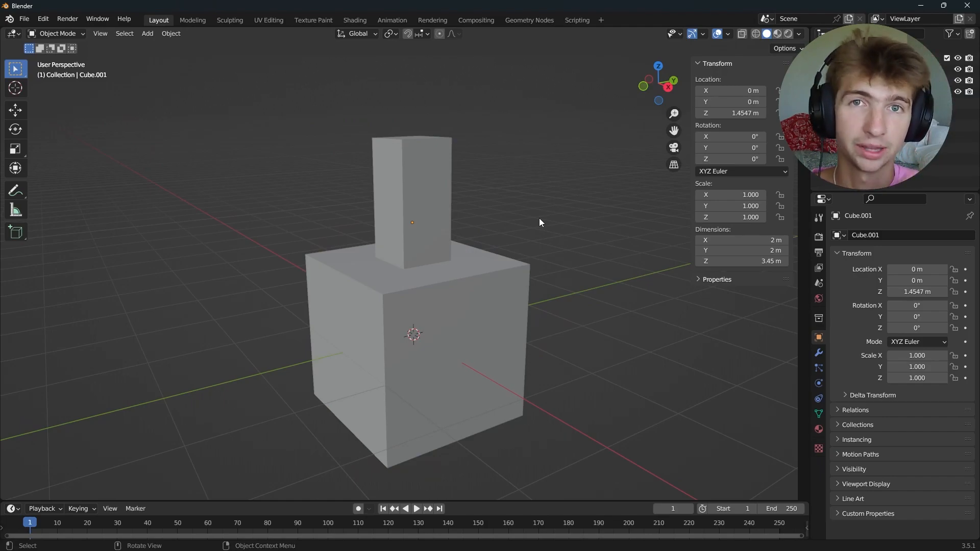
Select the tall box's linked geometry and separate it by Selection, leaving the cube at 2 × 2 × 2 m.
{"action": "left_click", "coordinate": [437, 278]}
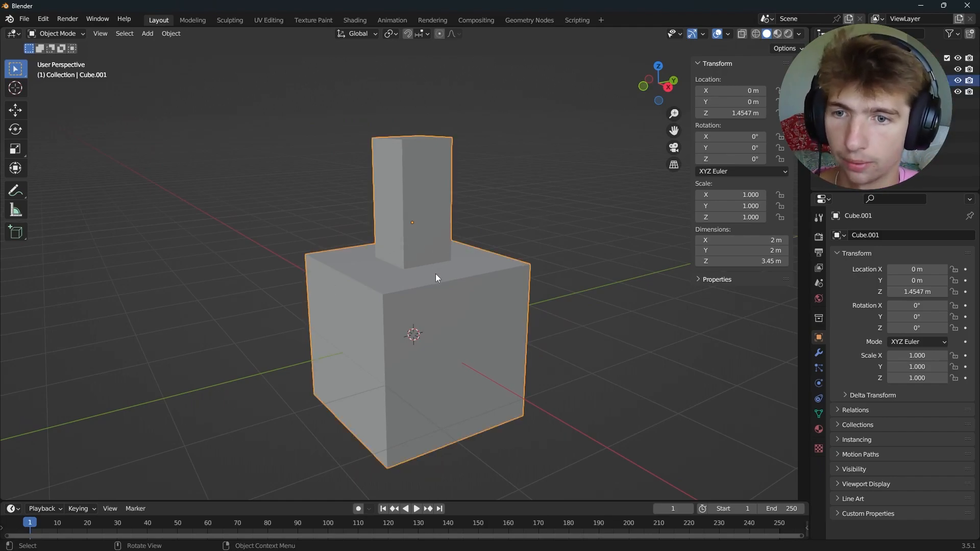
{"action": "key", "text": "Tab"}
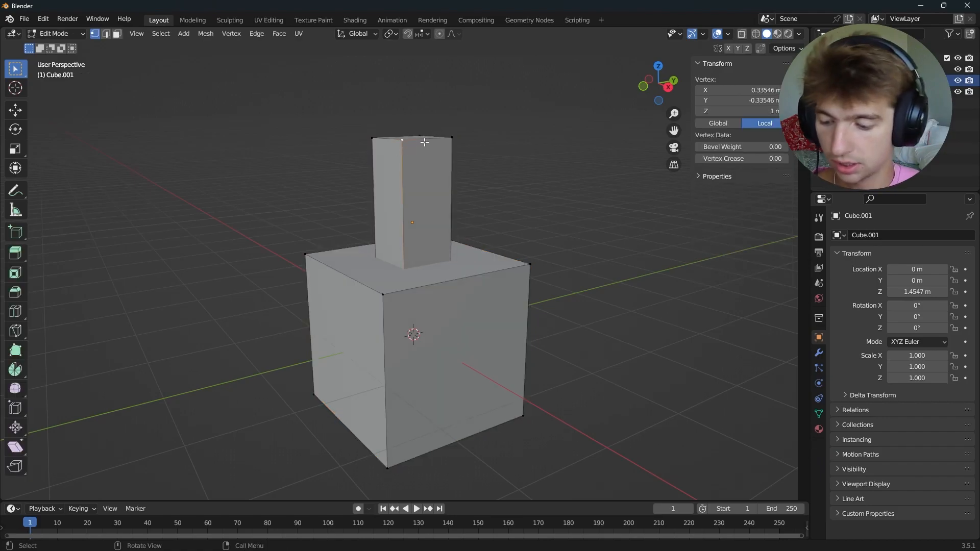
{"action": "key", "text": "l"}
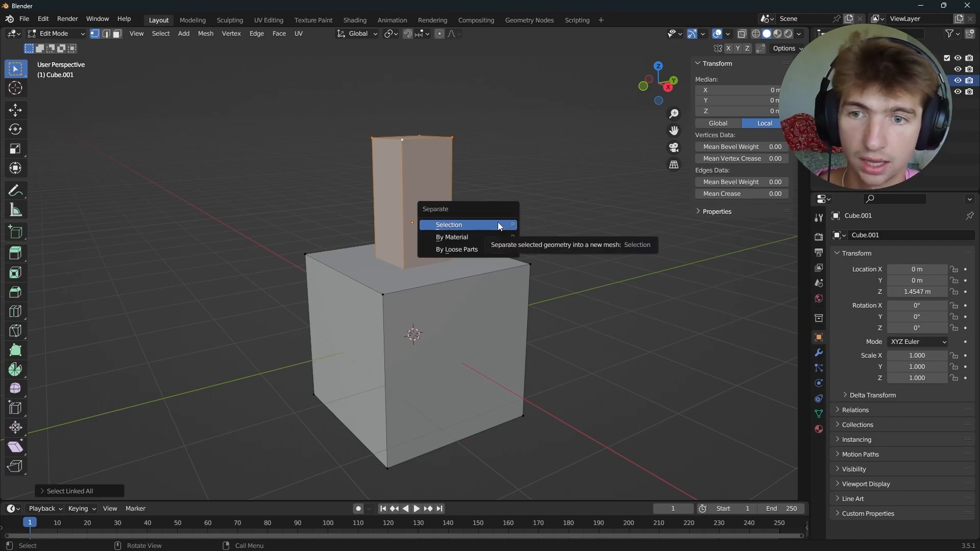
{"action": "left_click", "coordinate": [448, 225]}
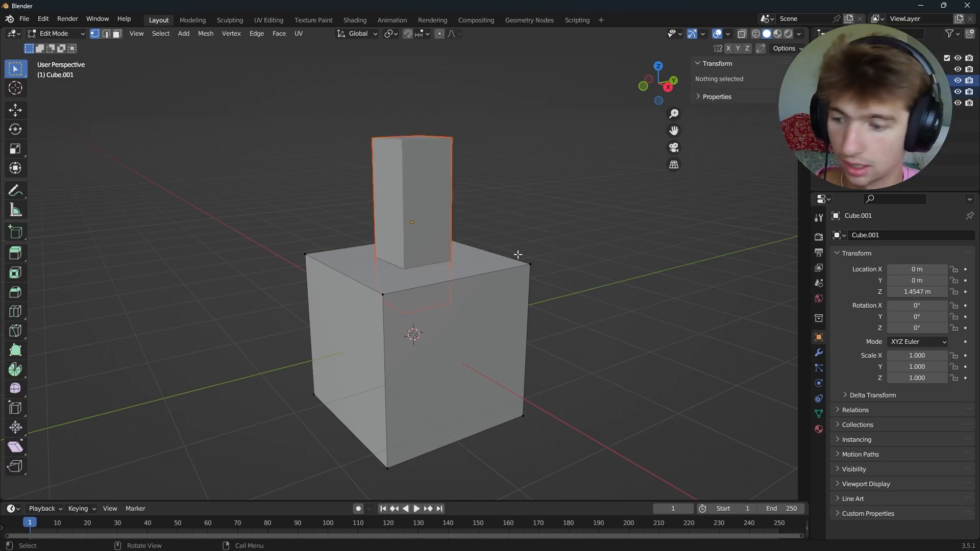
{"action": "key", "text": "Tab"}
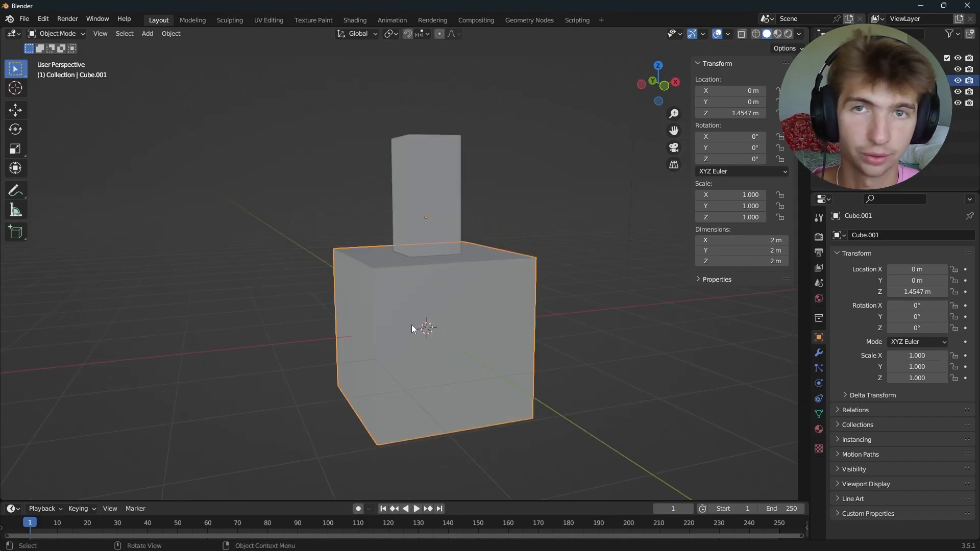
Select all of the cube mesh's geometry and separate it By Loose Parts into tall box and cube.
{"action": "right_click", "coordinate": [412, 328]}
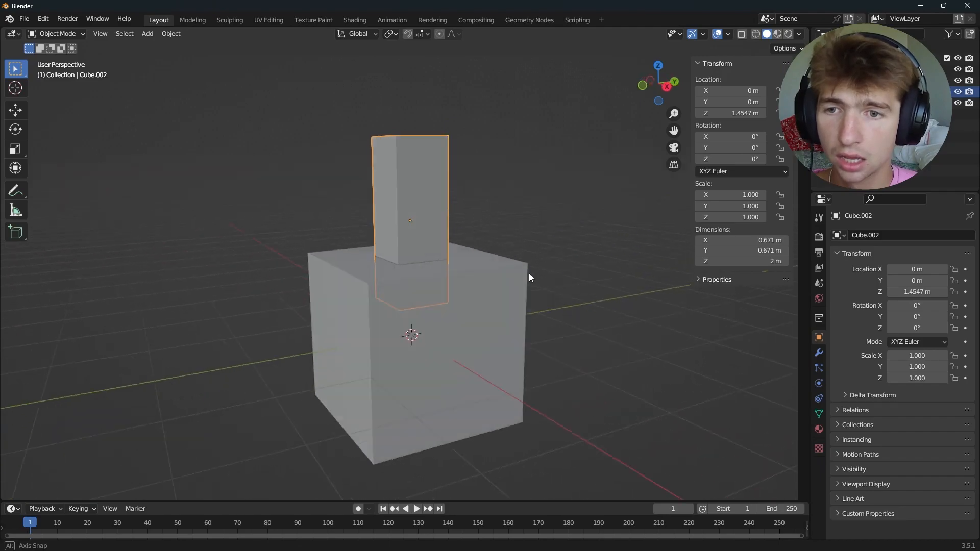
{"action": "left_click", "coordinate": [443, 355]}
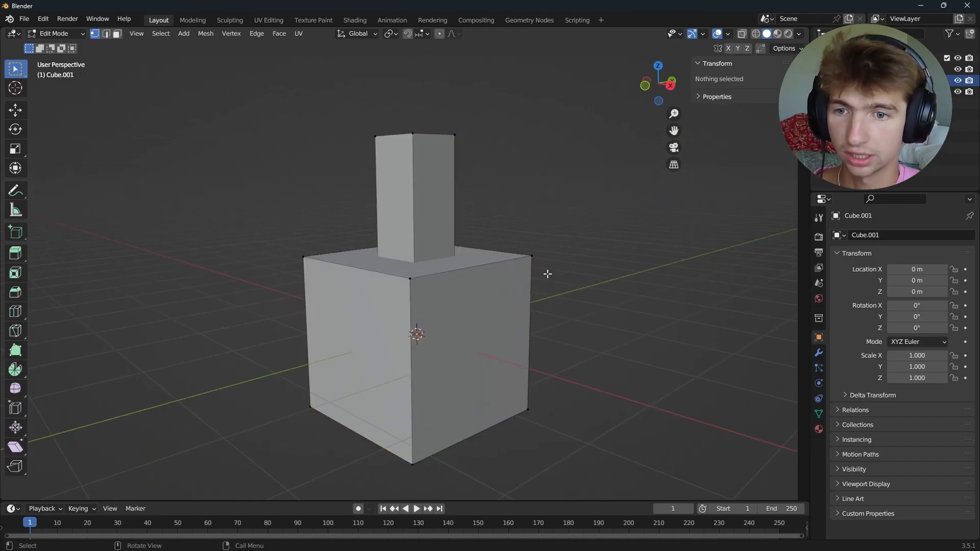
{"action": "key", "text": "a"}
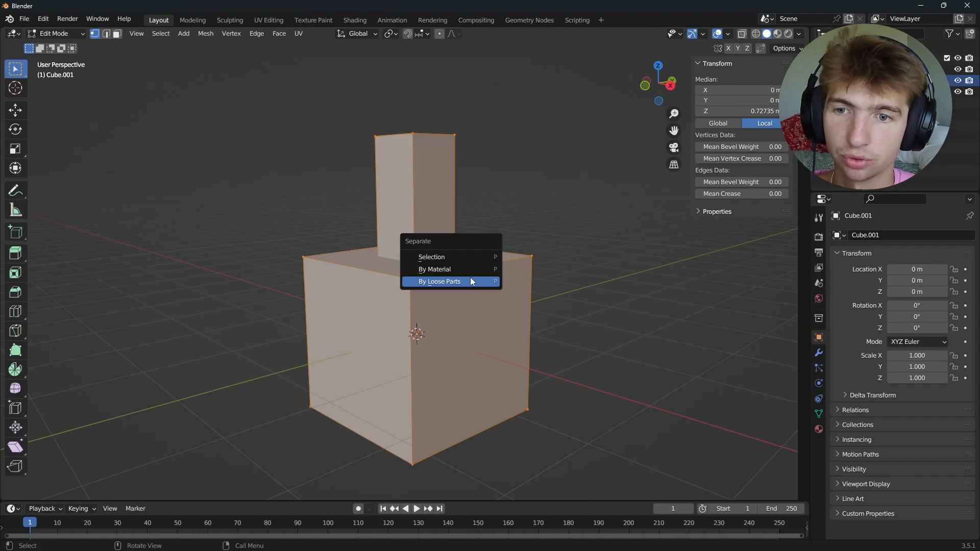
{"action": "left_click", "coordinate": [439, 281]}
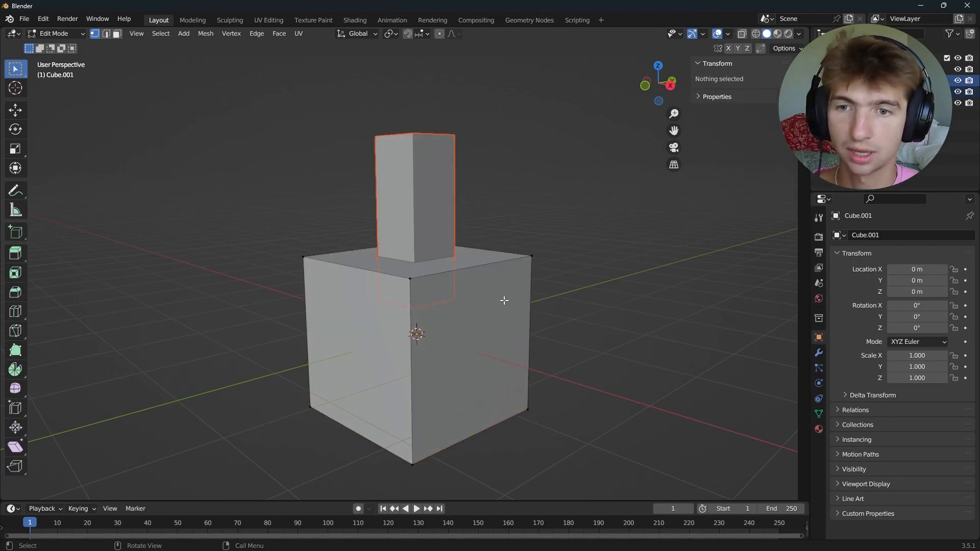
{"action": "key", "text": "Tab"}
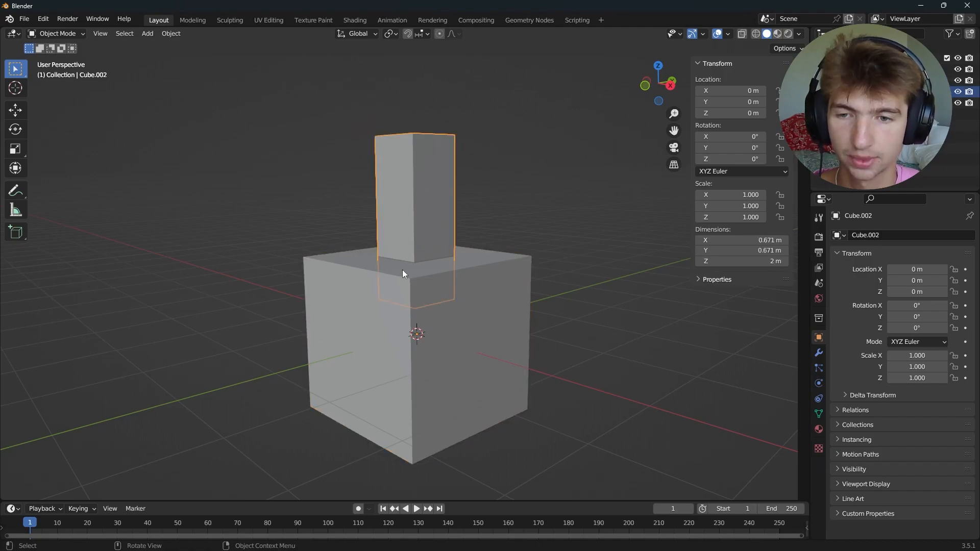
{"action": "mouse_move", "coordinate": [414, 239]}
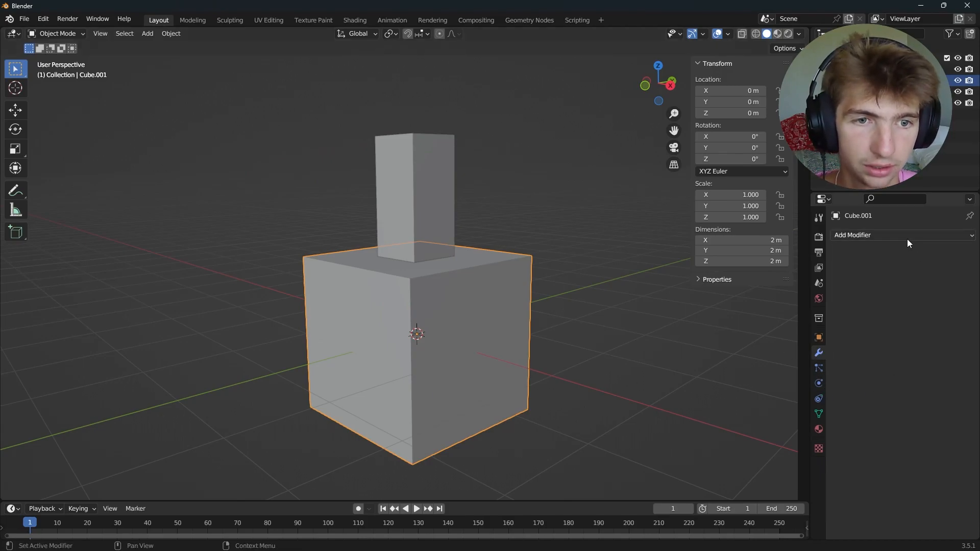
Add a Boolean modifier on the cube set to Union with Cube.002.
{"action": "left_click", "coordinate": [851, 235]}
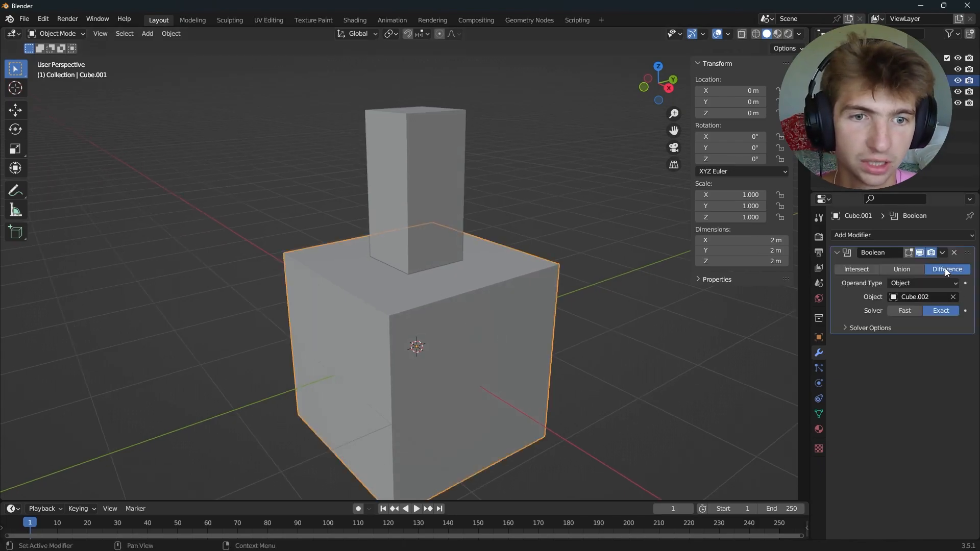
{"action": "left_click", "coordinate": [901, 269]}
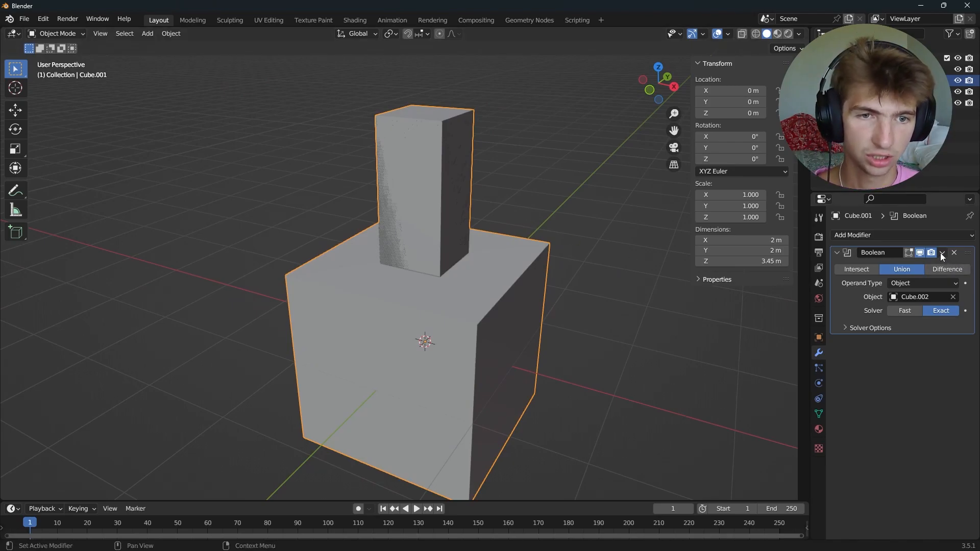
Apply the Boolean union and delete Cube.002, leaving one merged 2 × 2 × 3.45 m object.
{"action": "left_click", "coordinate": [954, 253]}
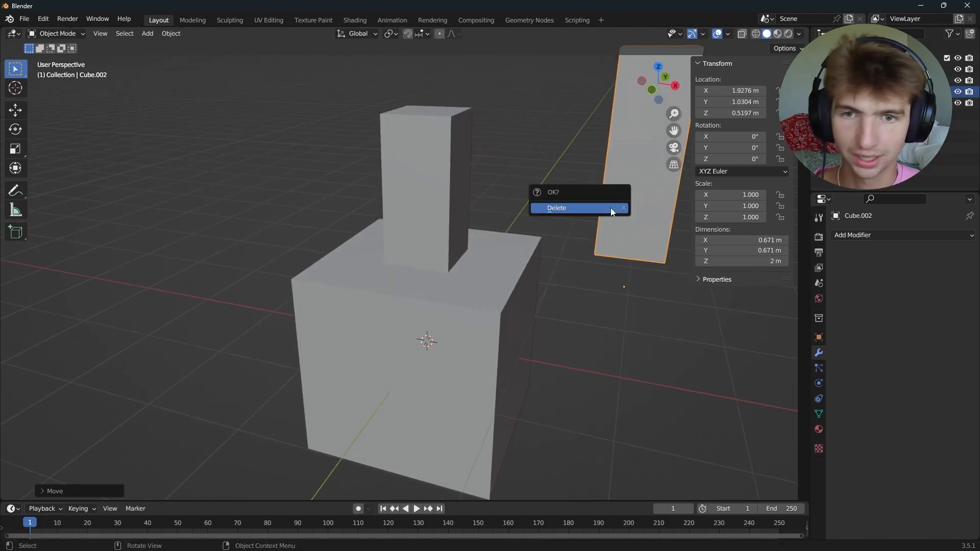
{"action": "left_click", "coordinate": [556, 207]}
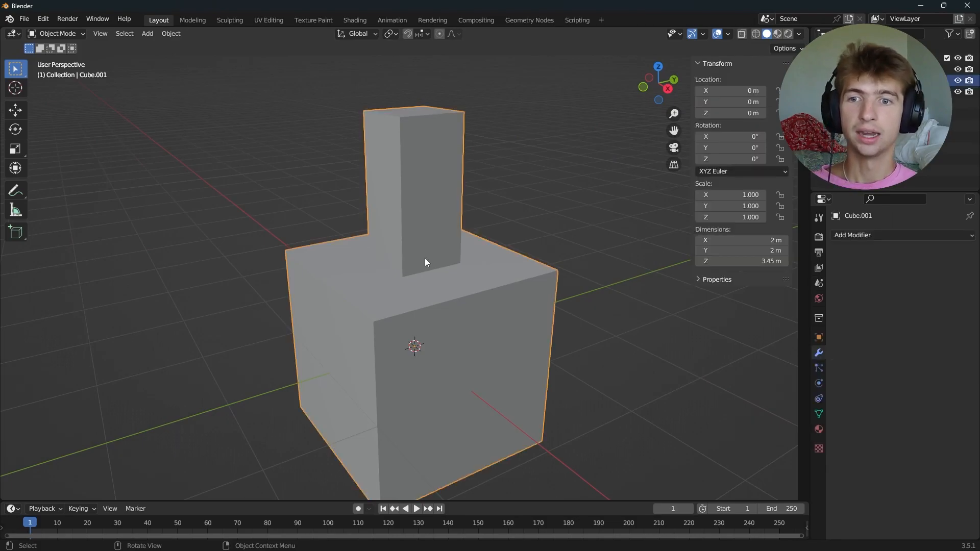
{"action": "key", "text": "Tab"}
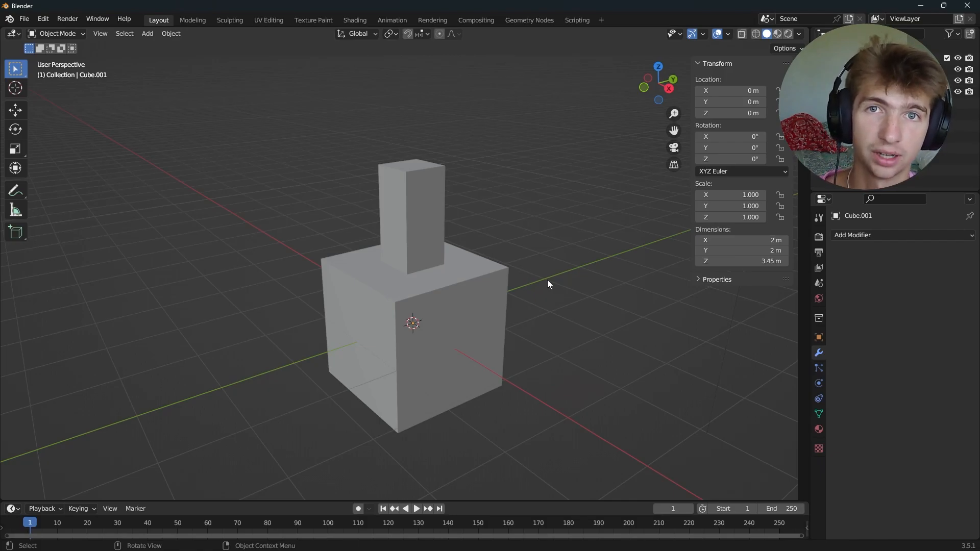
{"action": "mouse_move", "coordinate": [462, 287]}
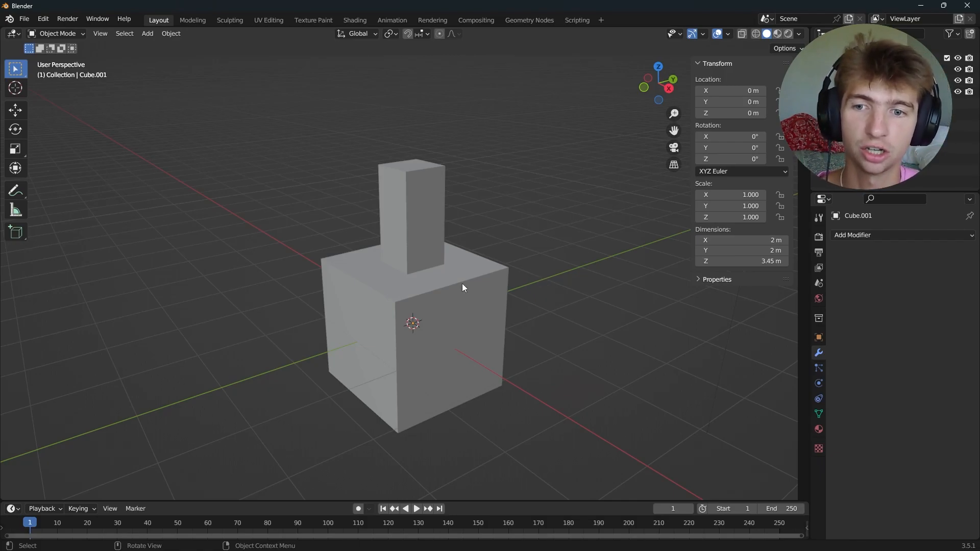
{"action": "mouse_move", "coordinate": [535, 278]}
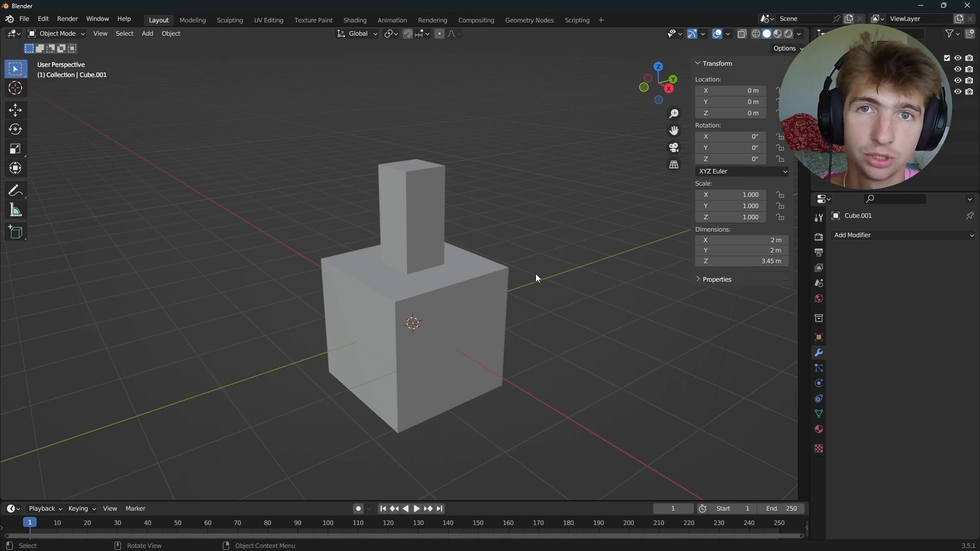
{"action": "mouse_move", "coordinate": [461, 342]}
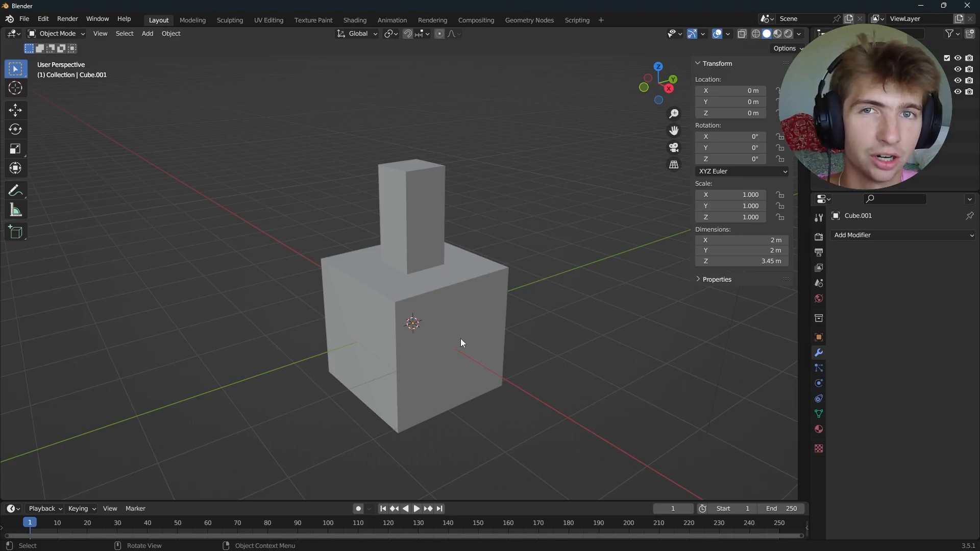